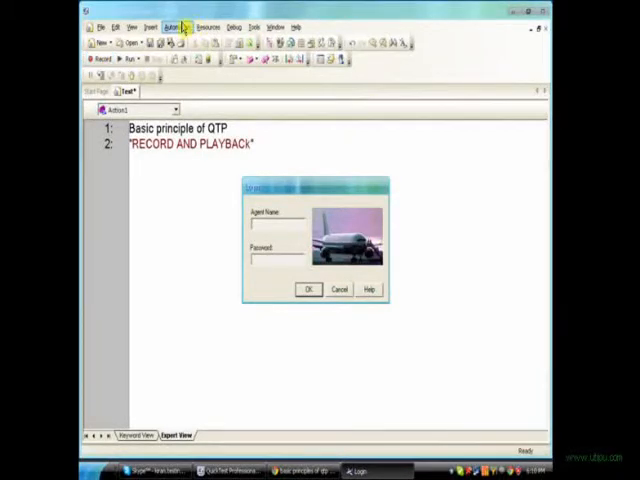
# Bring up the Automation menu listing the record and run commands
pyautogui.click(172, 26)
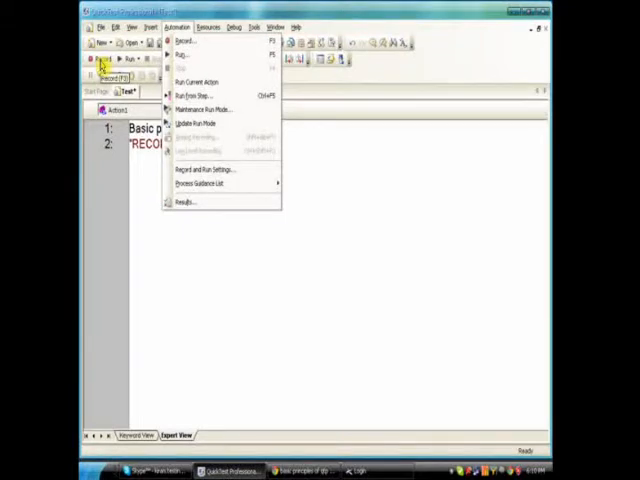
# Record with default Record and Run Settings, stop, clear the script and restart recording
pyautogui.click(201, 169)
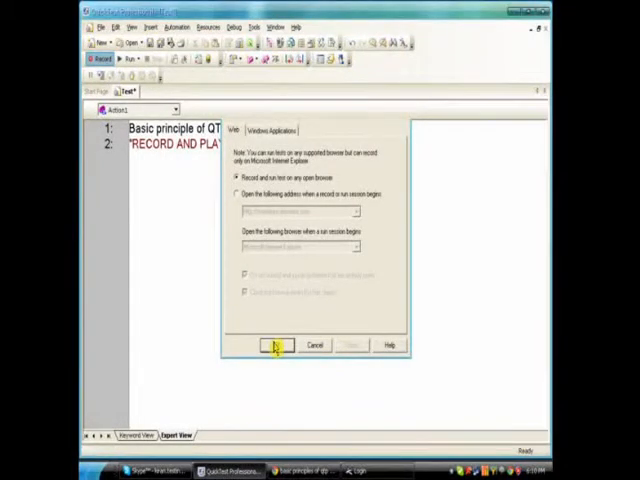
pyautogui.click(275, 345)
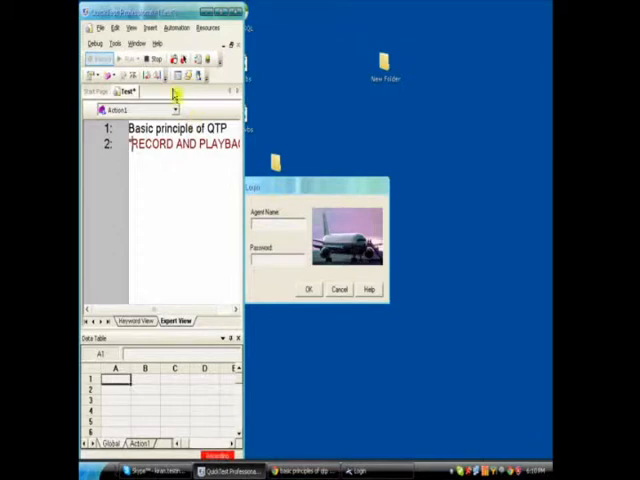
pyautogui.click(158, 64)
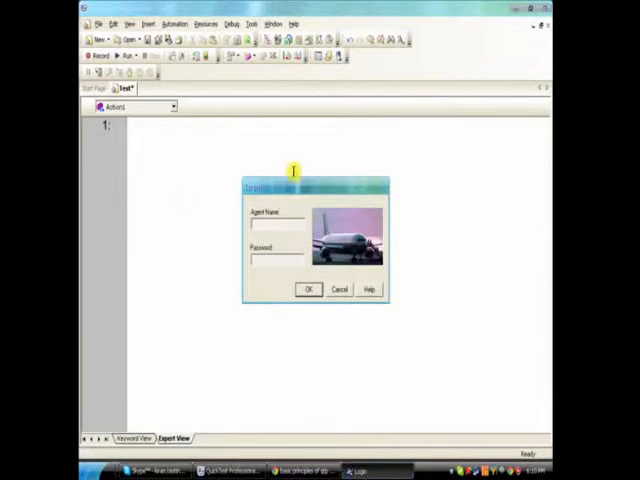
pyautogui.click(97, 56)
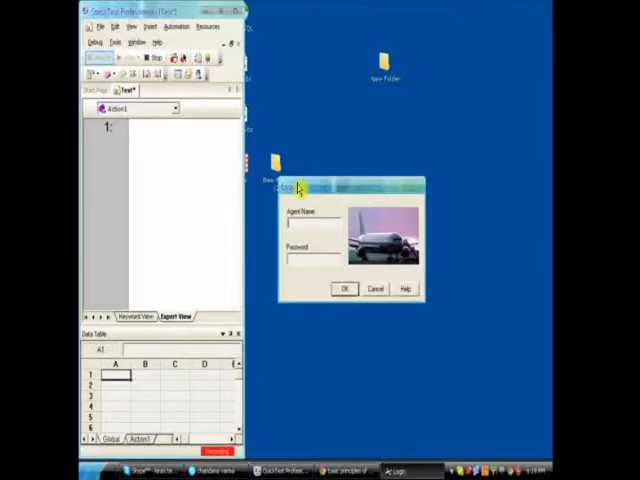
# Activate the Login dialog so QTP records a Dialog("Login").Activate line
pyautogui.click(312, 224)
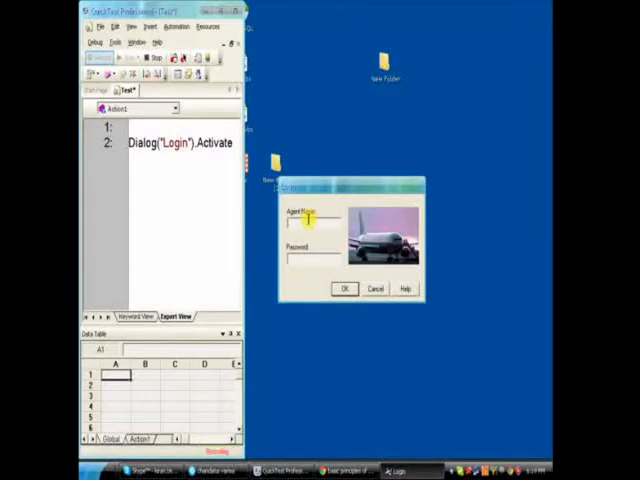
# Enter agent name 'test', fill the password and submit Login, recording WinEdit and WinButton lines
pyautogui.write('testing')
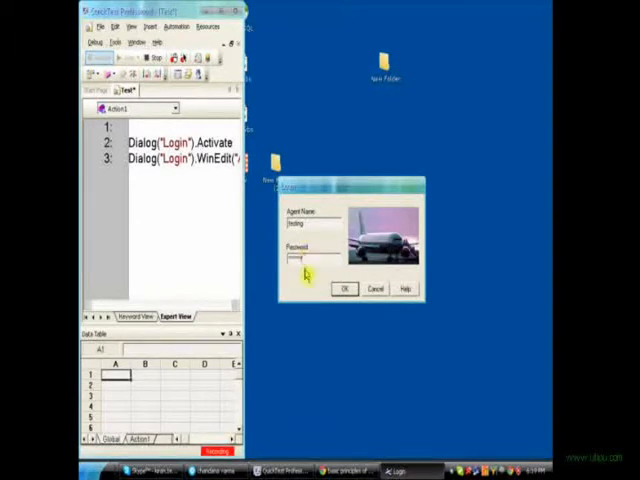
pyautogui.click(344, 289)
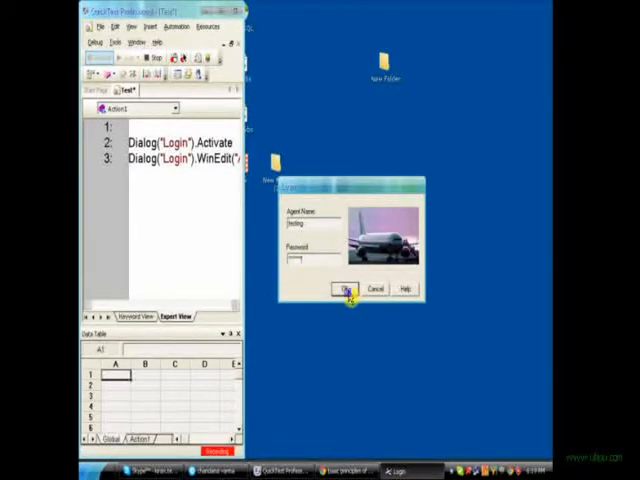
pyautogui.click(347, 288)
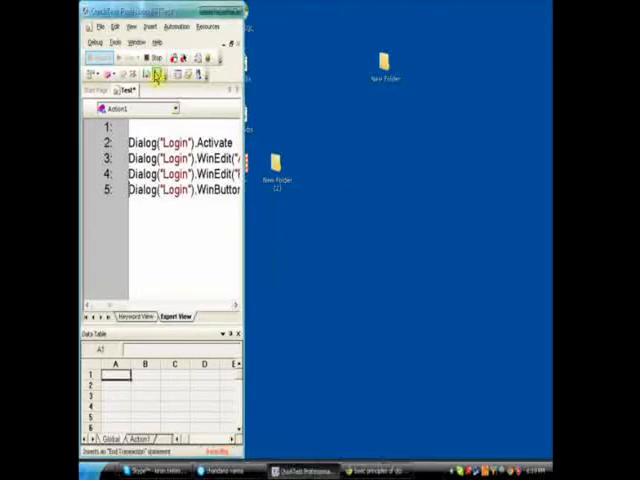